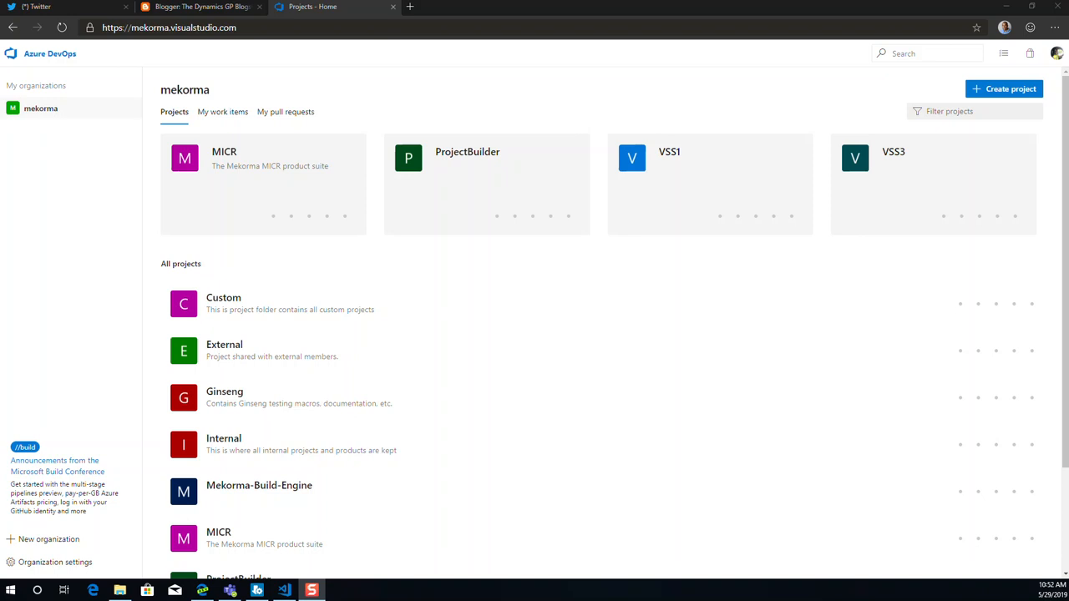
pyautogui.moveTo(899, 117)
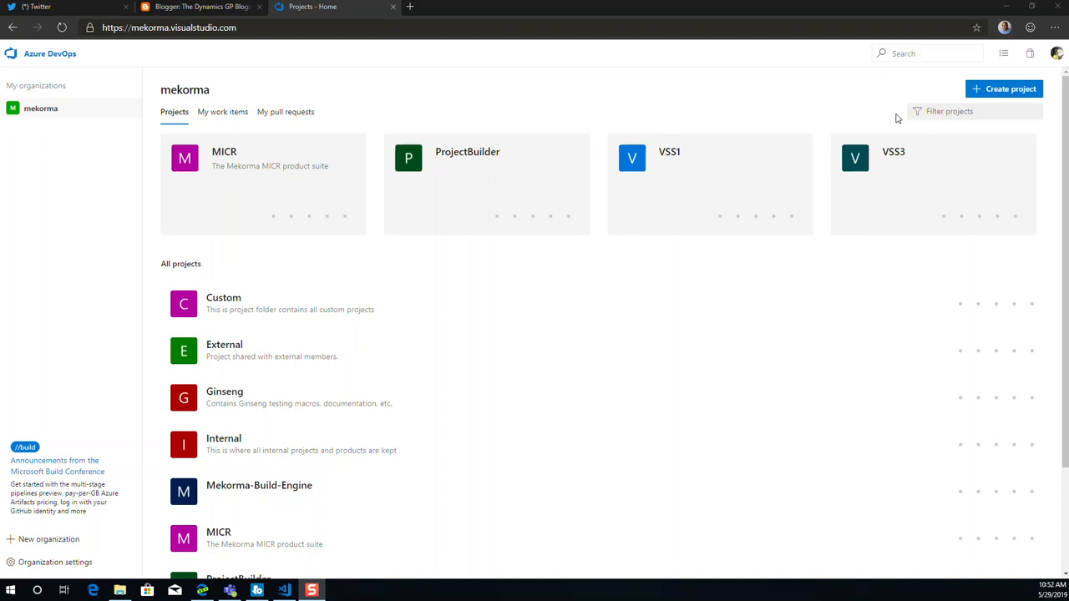
pyautogui.moveTo(1002, 90)
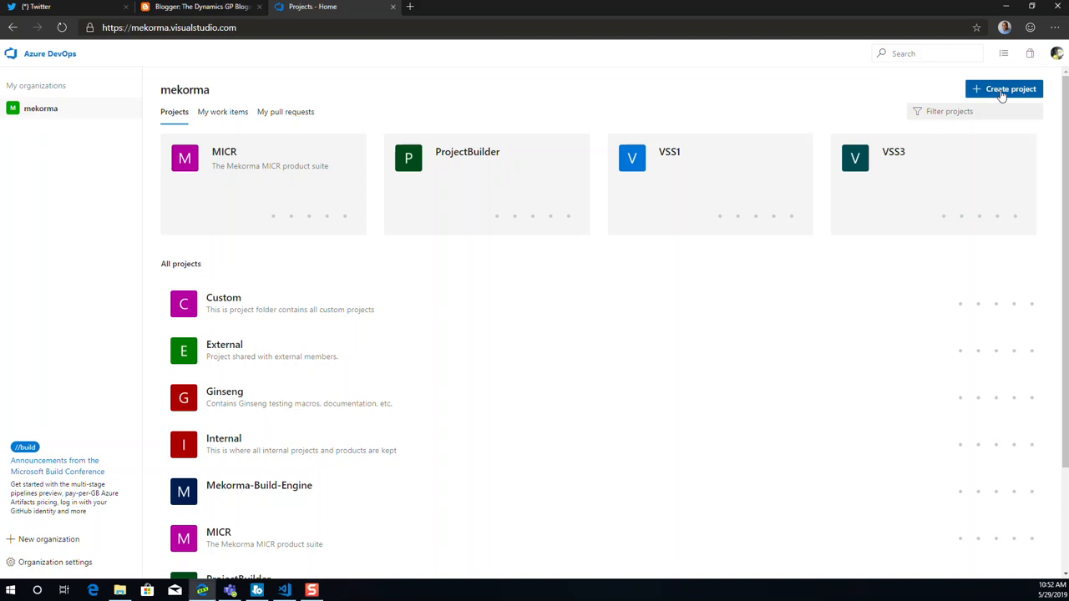
# Start a new project named 'Customer List' with private visibility
pyautogui.click(1002, 88)
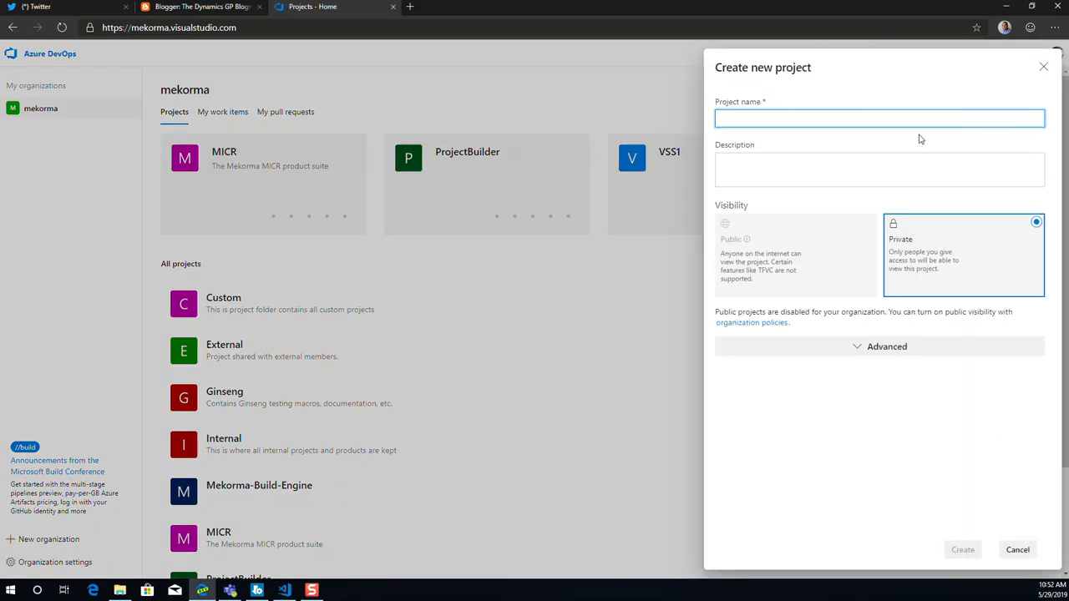
pyautogui.click(878, 117)
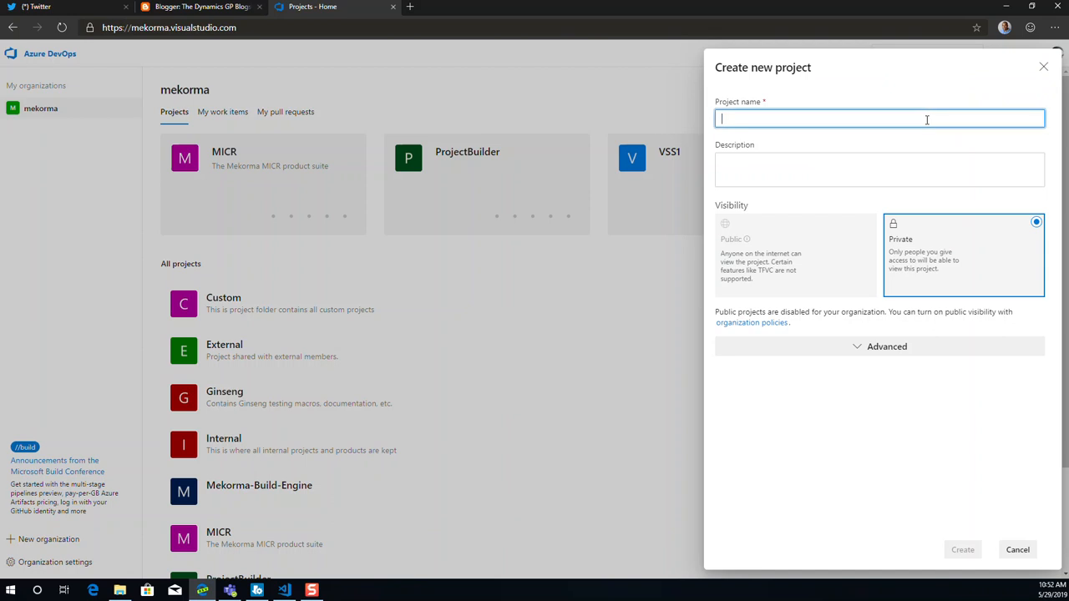
pyautogui.write('Customer')
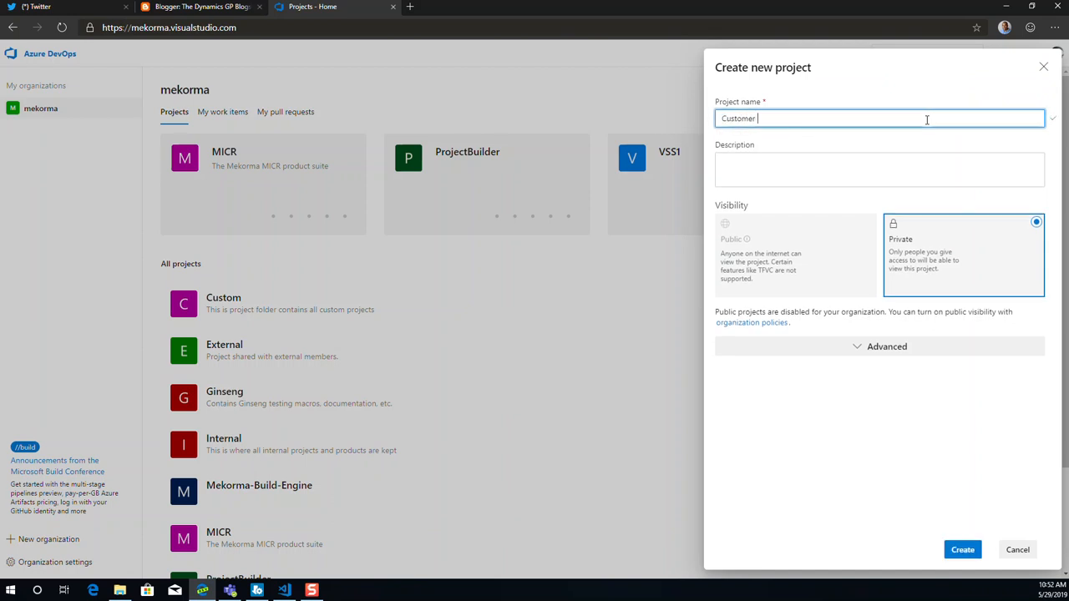
pyautogui.write('List')
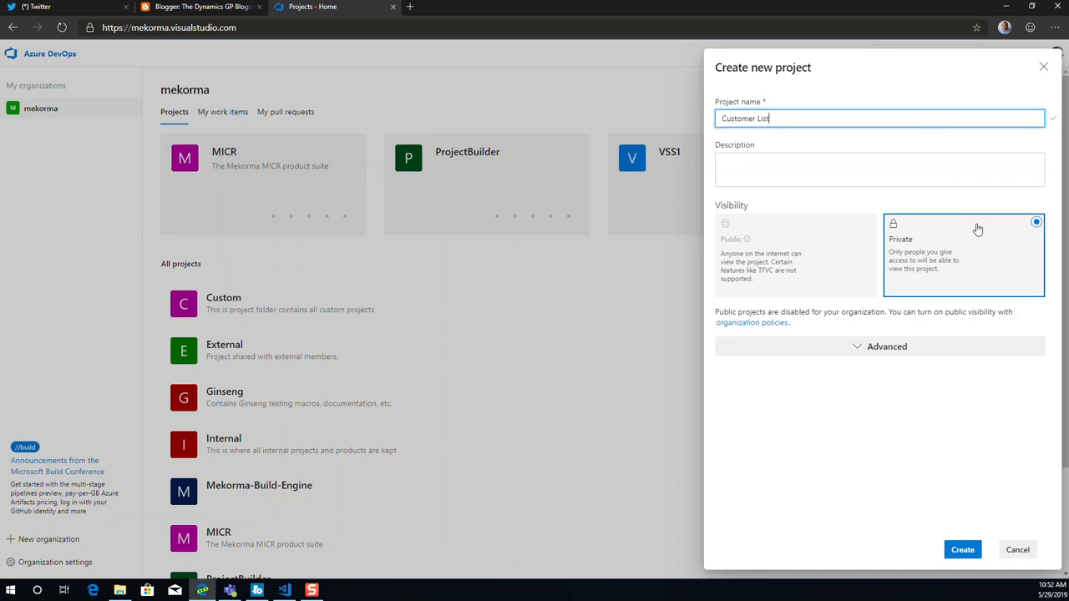
pyautogui.moveTo(959, 291)
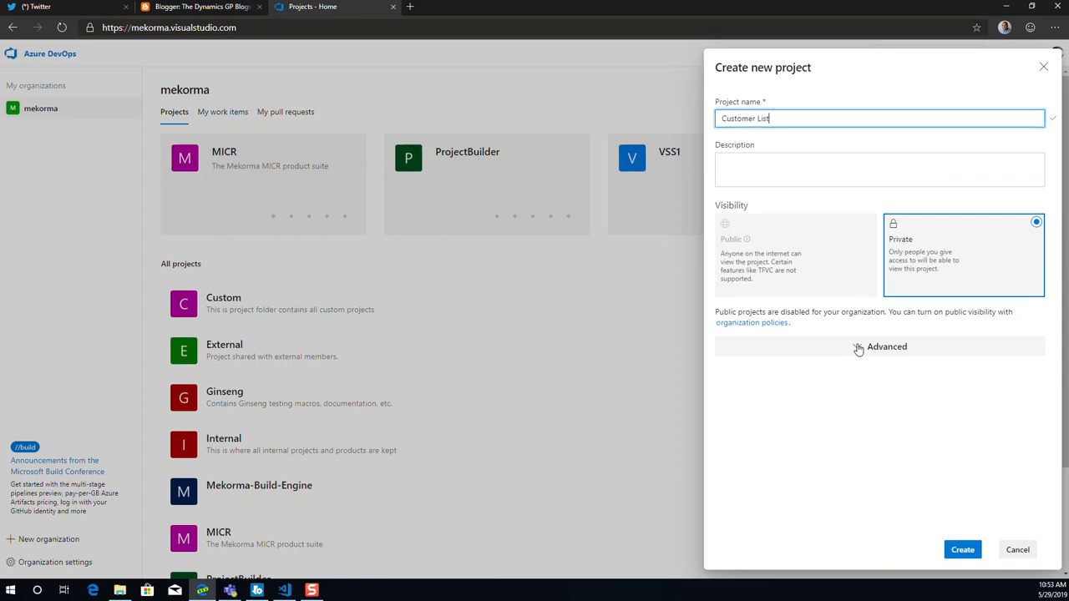
# Under Advanced, keep Git version control and the Agile work item process
pyautogui.click(886, 346)
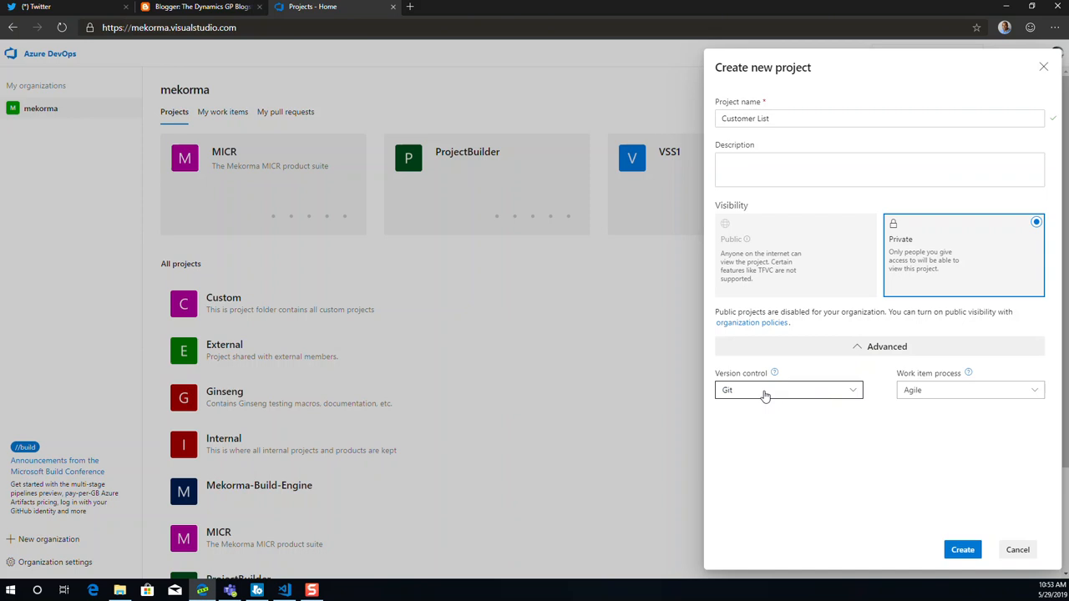
pyautogui.moveTo(994, 391)
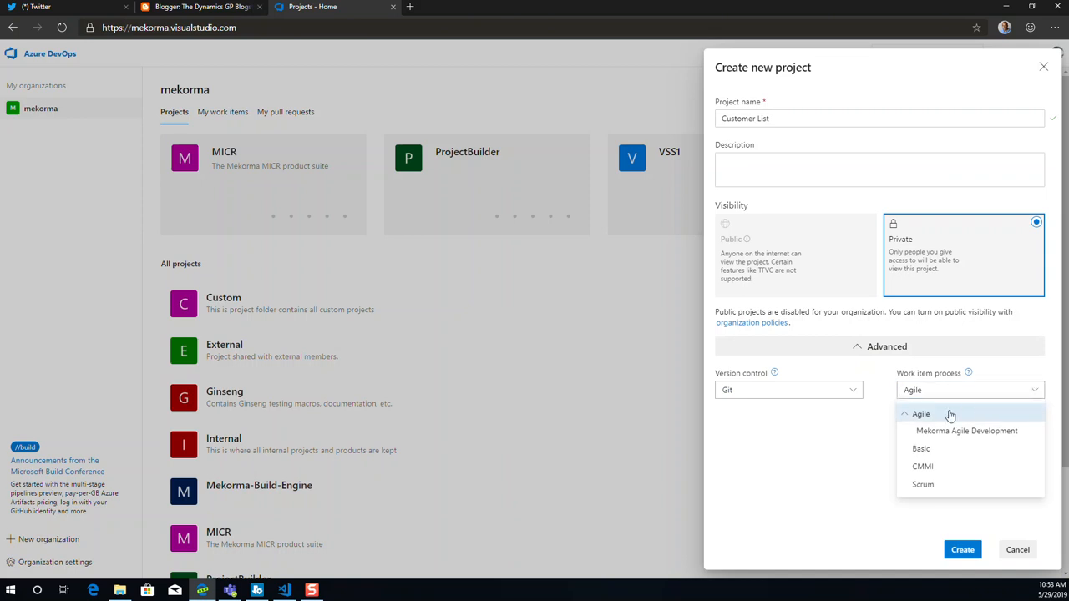
pyautogui.moveTo(922, 448)
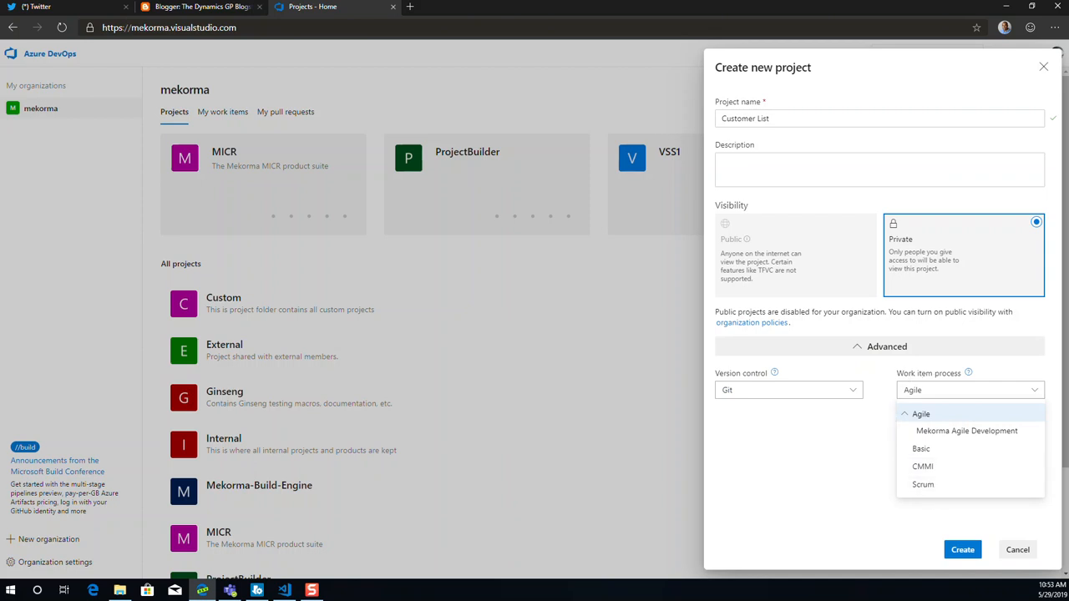
pyautogui.click(920, 414)
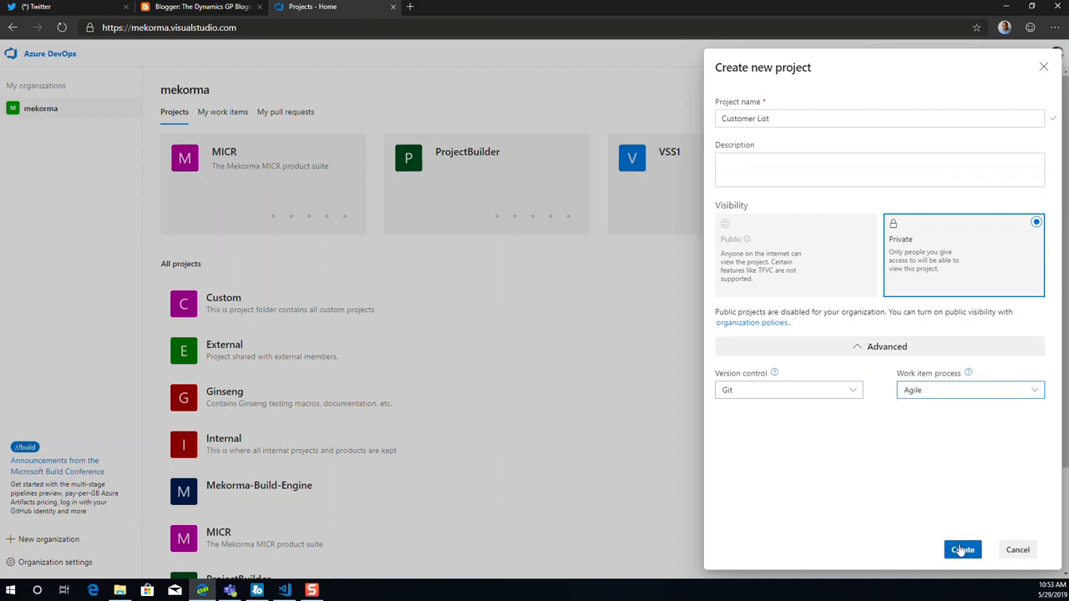
# Create the Customer List project and go to its empty Git repository page
pyautogui.click(962, 549)
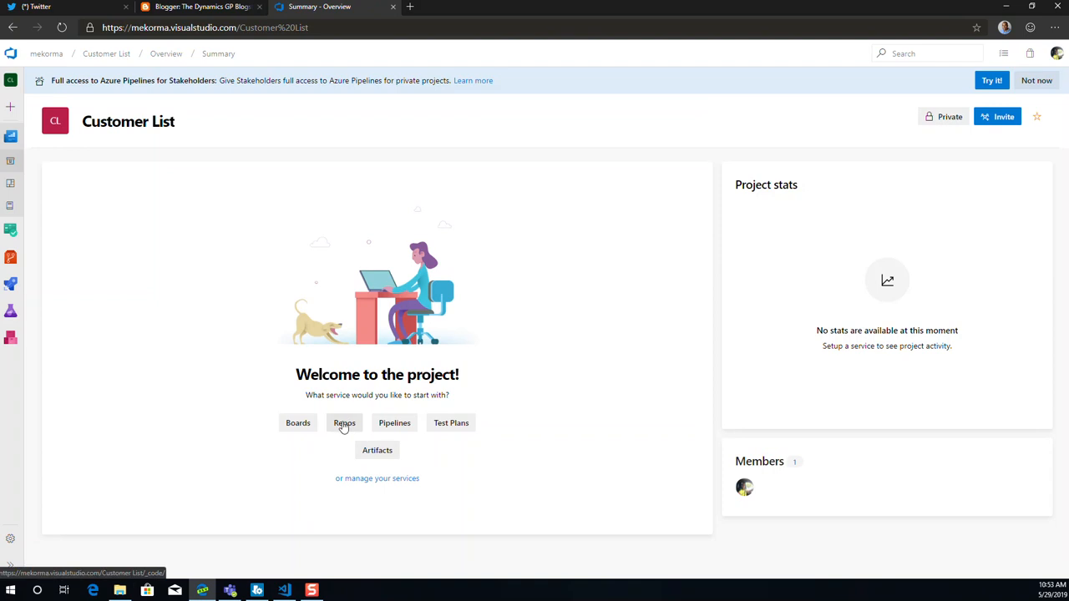
pyautogui.click(344, 423)
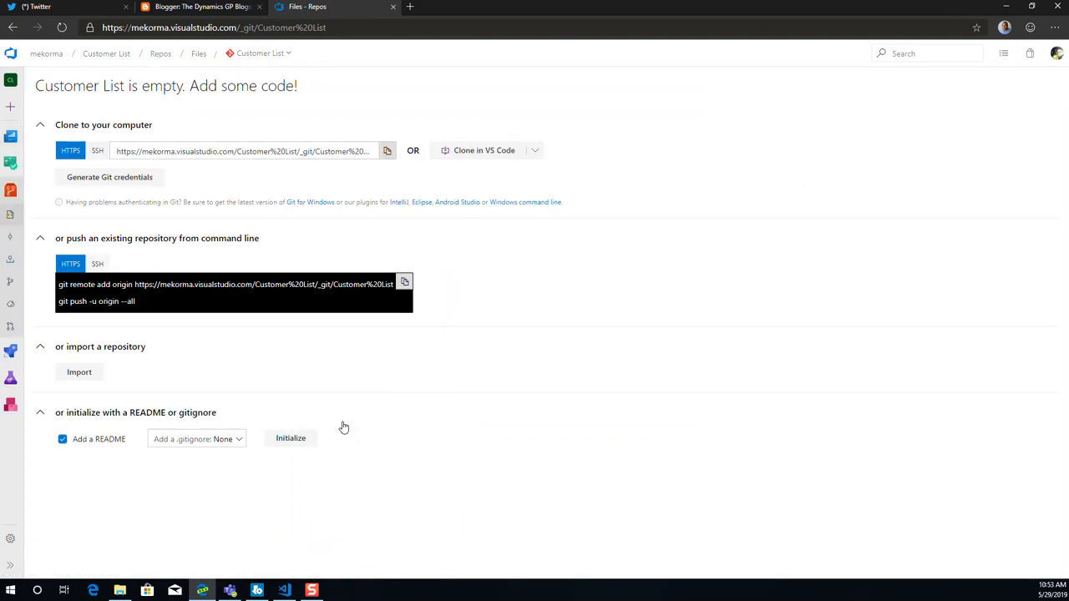
pyautogui.moveTo(475, 154)
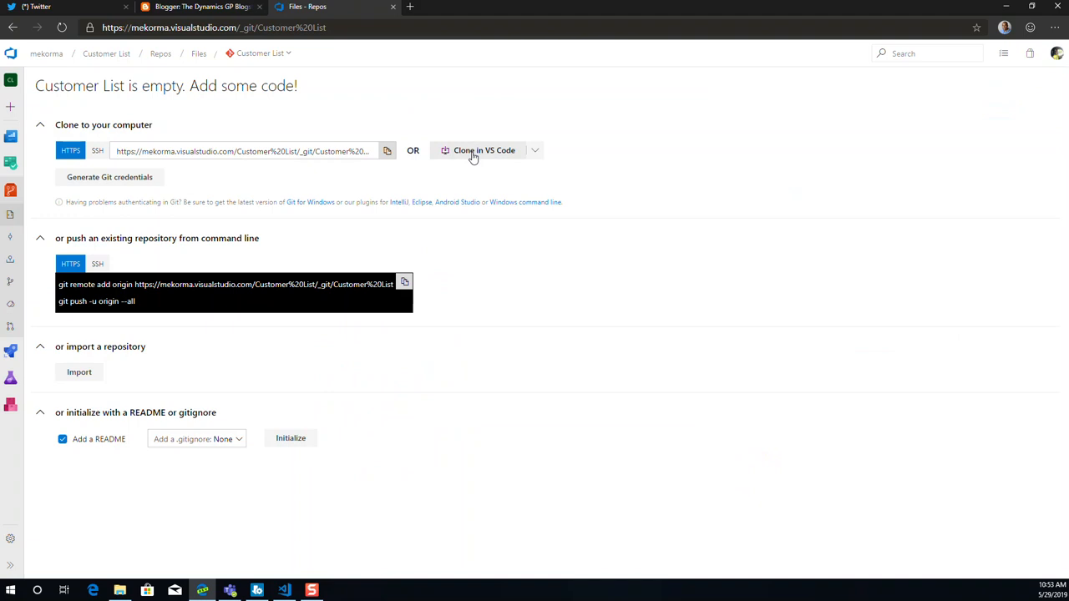
pyautogui.moveTo(80, 371)
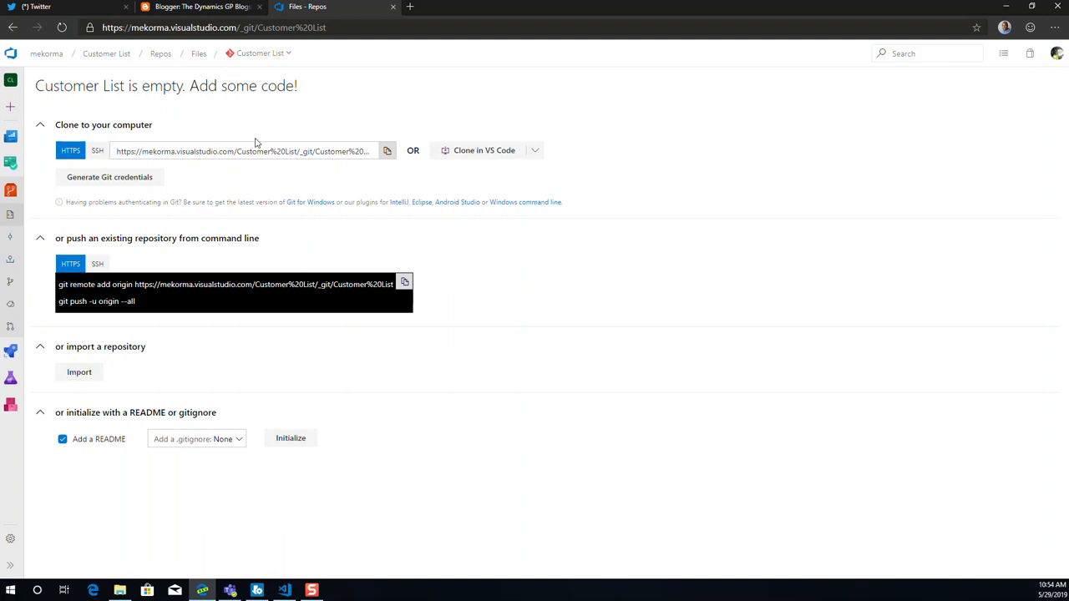
pyautogui.moveTo(485, 150)
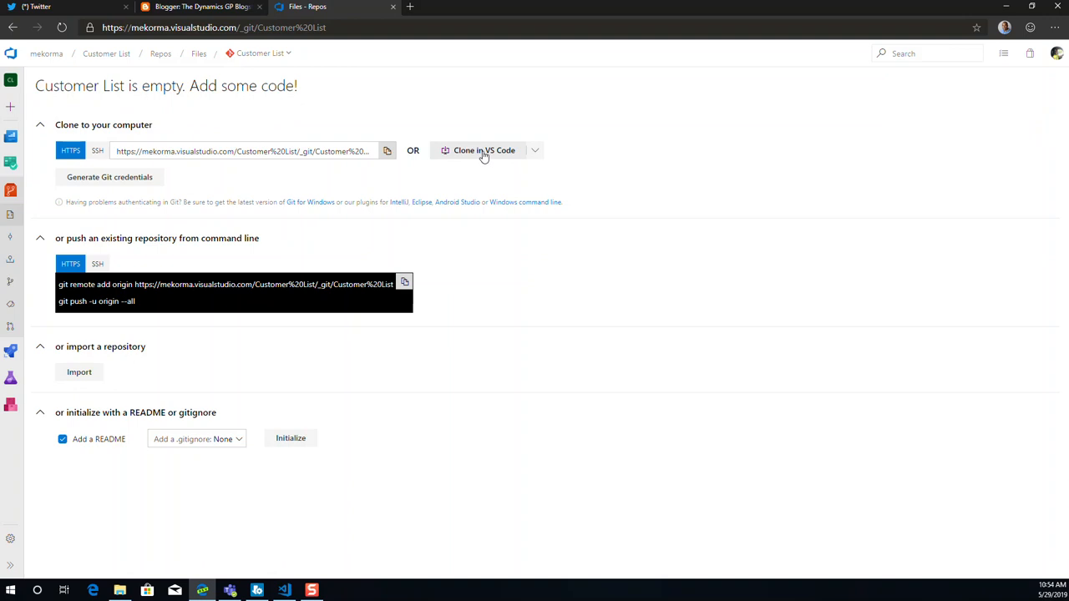
# Clone the repository into VS Code and allow Git to handle the clone link
pyautogui.click(484, 151)
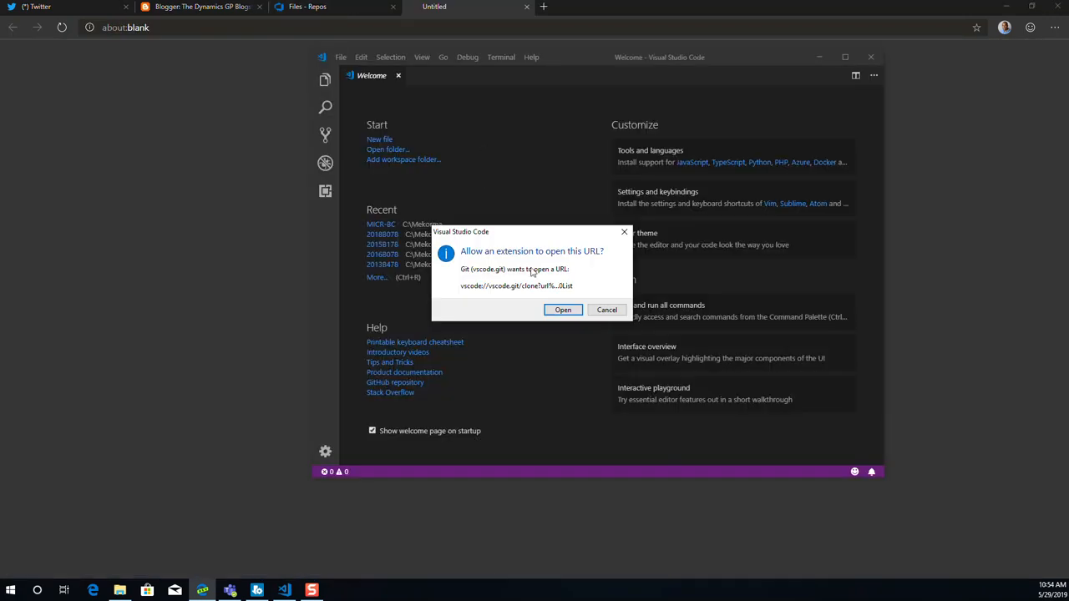
pyautogui.moveTo(501, 287)
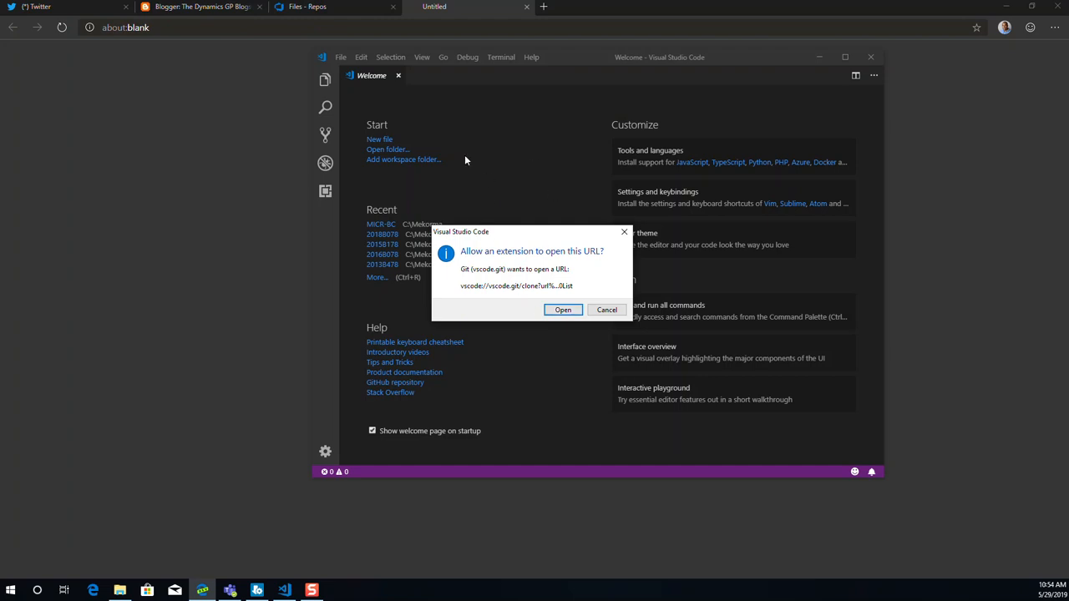
pyautogui.moveTo(538, 267)
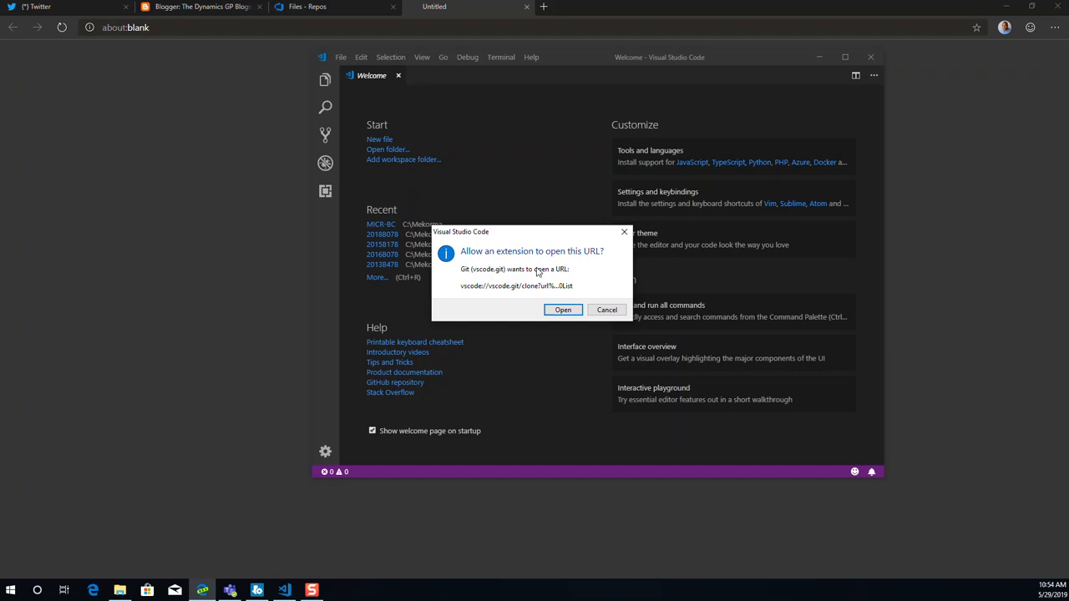
pyautogui.moveTo(535, 286)
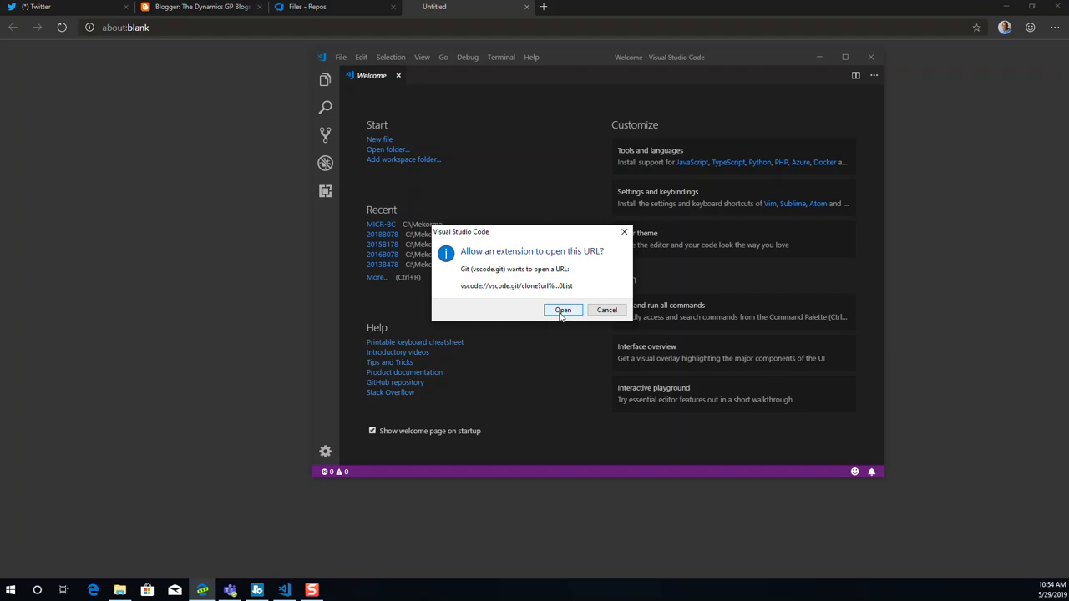
pyautogui.click(562, 309)
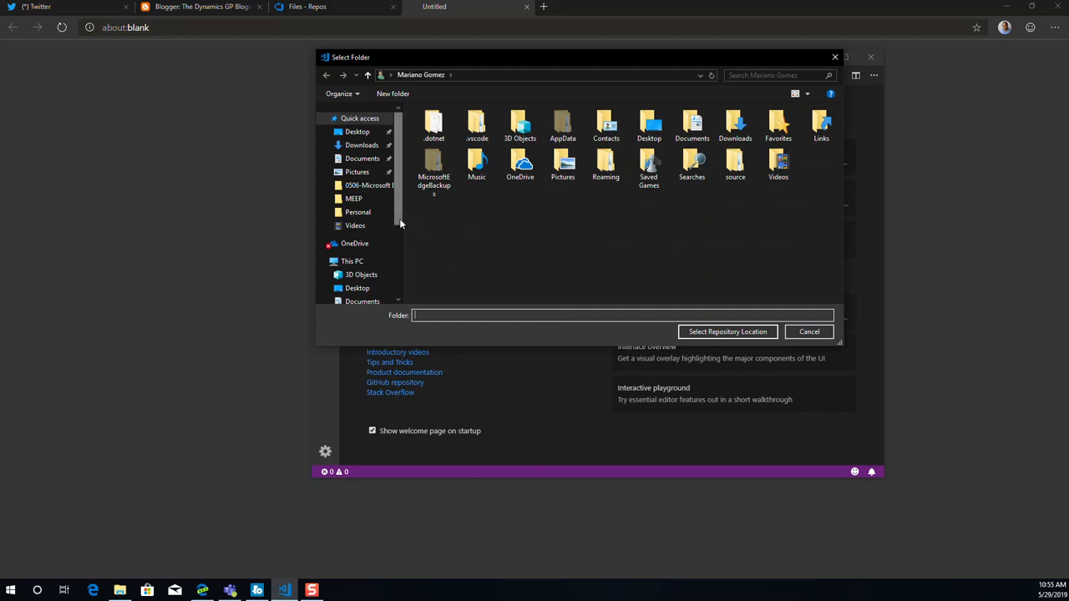
# Choose C:\Mekorma as the repository location and clone Customer List into it
pyautogui.scroll(-3)
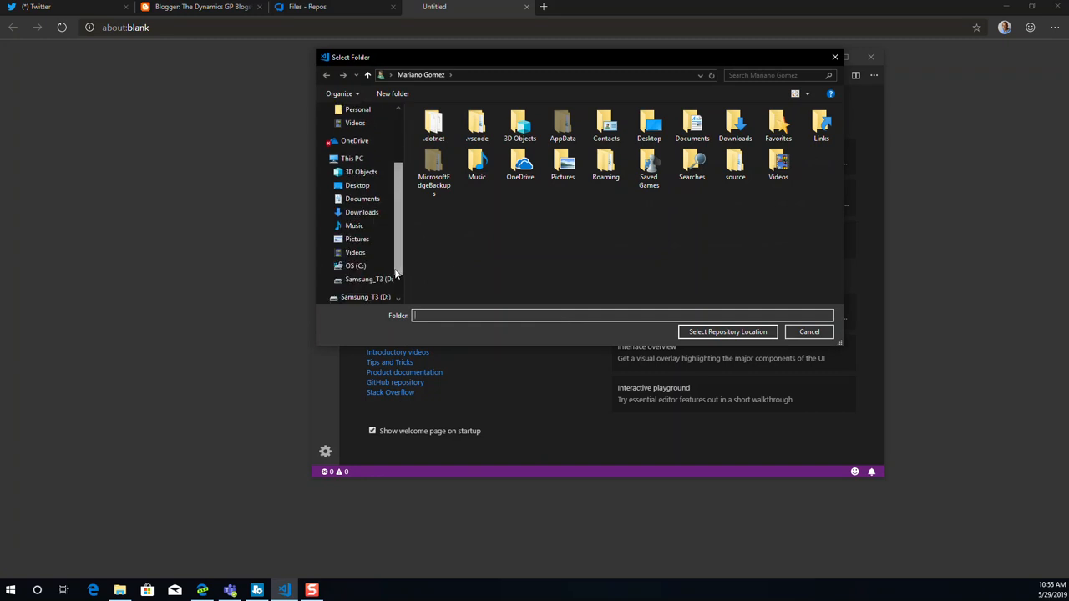
pyautogui.click(356, 265)
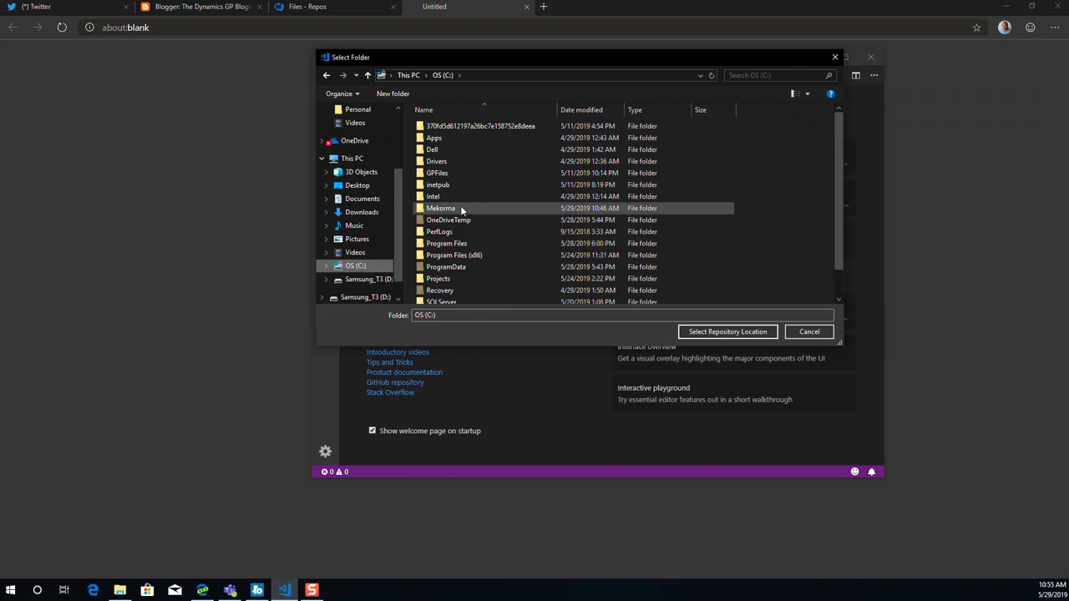
pyautogui.click(441, 207)
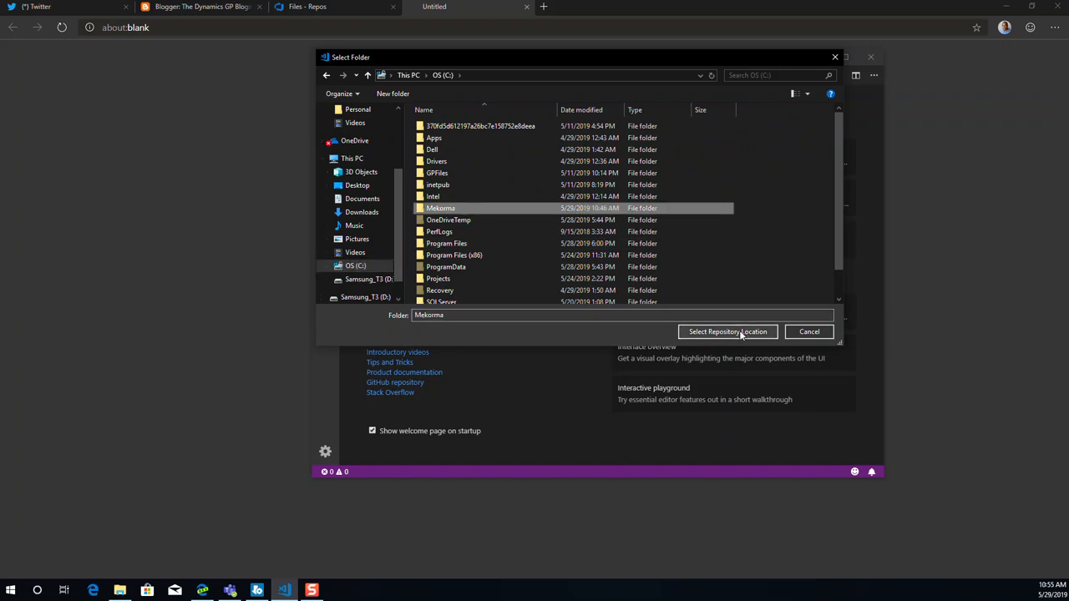
pyautogui.click(729, 331)
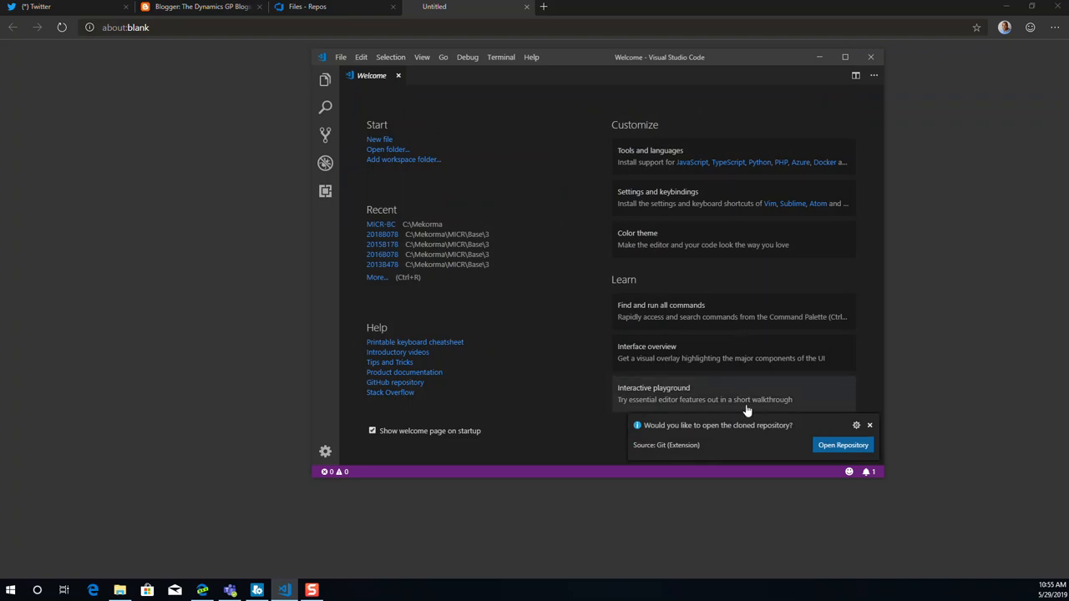
pyautogui.moveTo(842, 444)
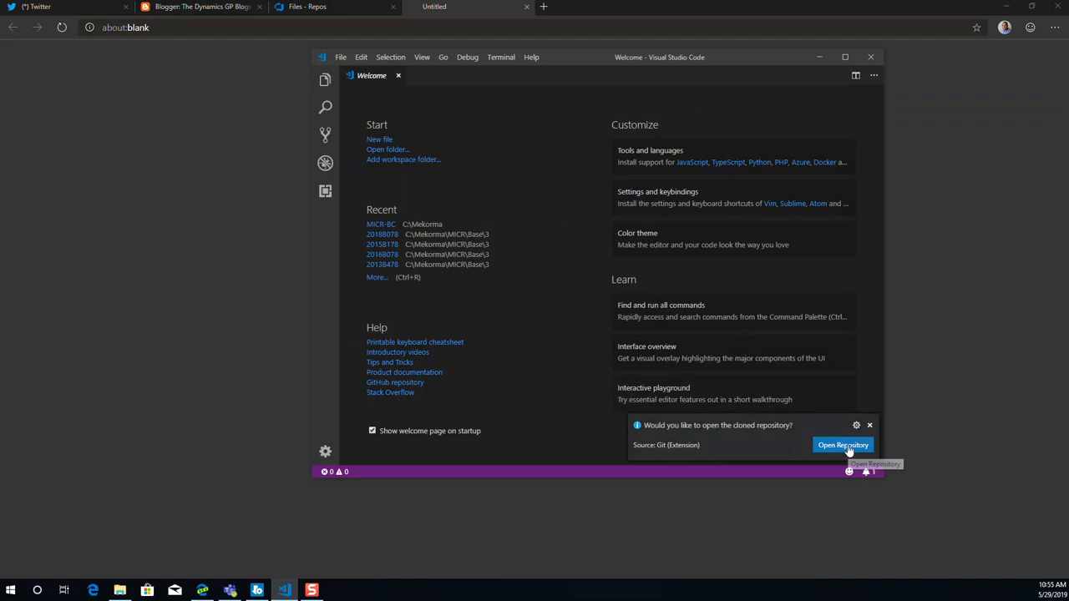
# Open the cloned repository and bring up the Command Palette for AL: Go!
pyautogui.click(842, 444)
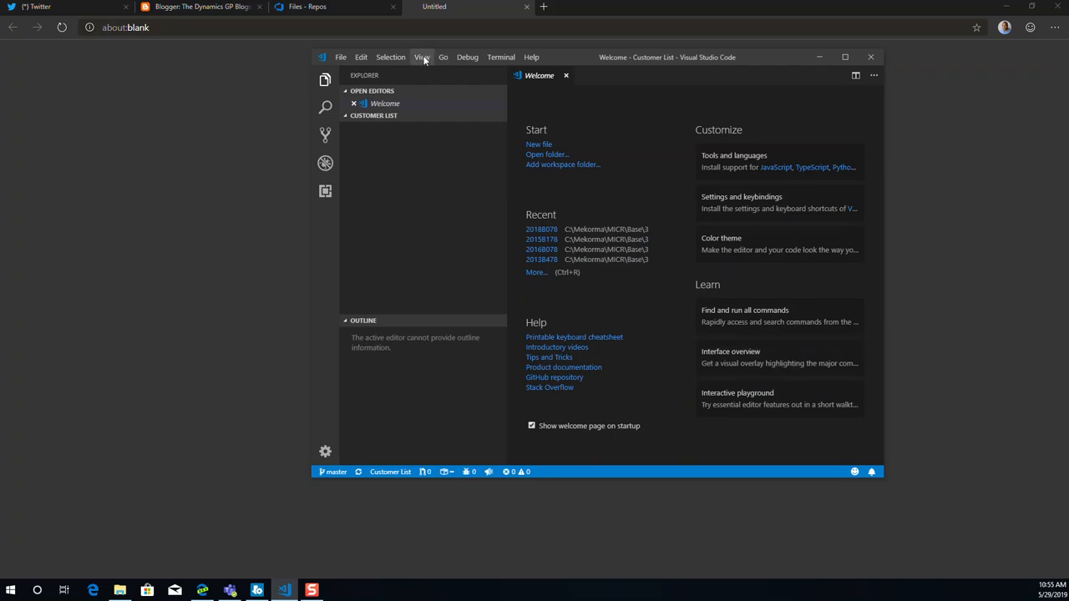
pyautogui.moveTo(428, 60)
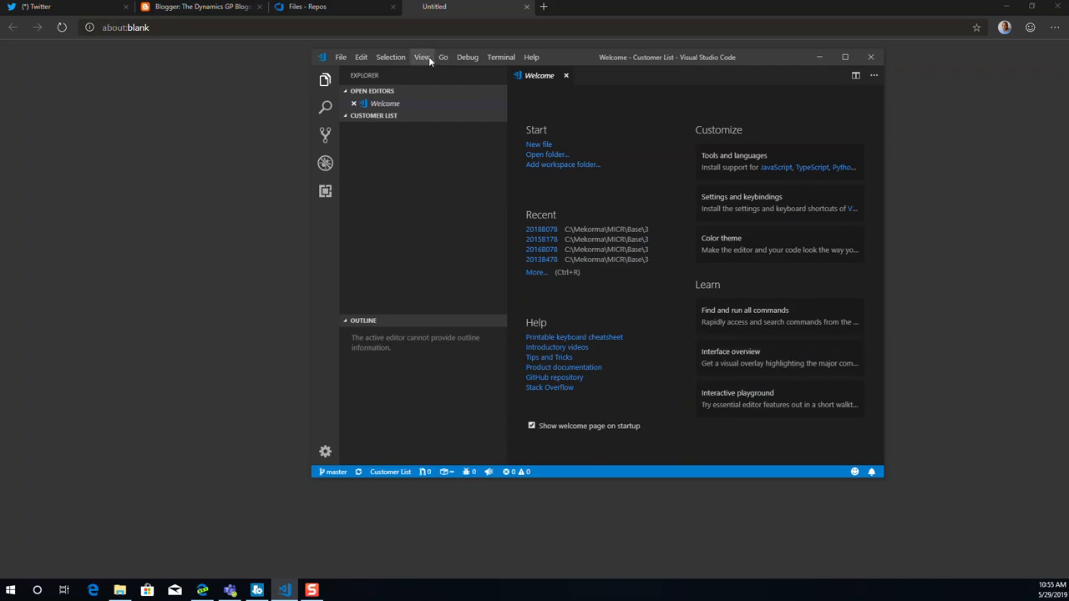
pyautogui.click(421, 57)
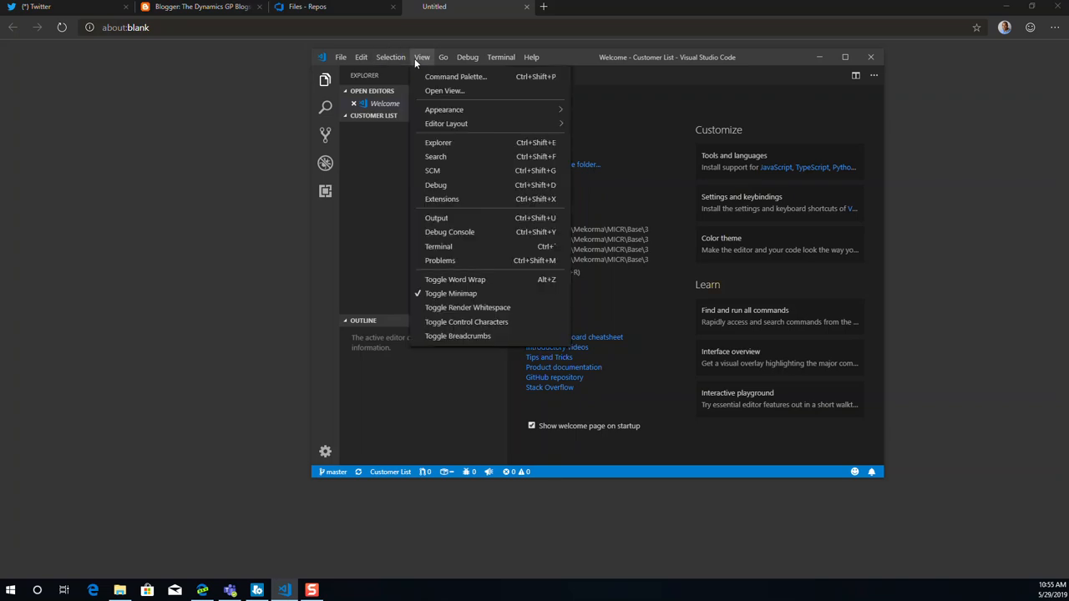
pyautogui.click(456, 76)
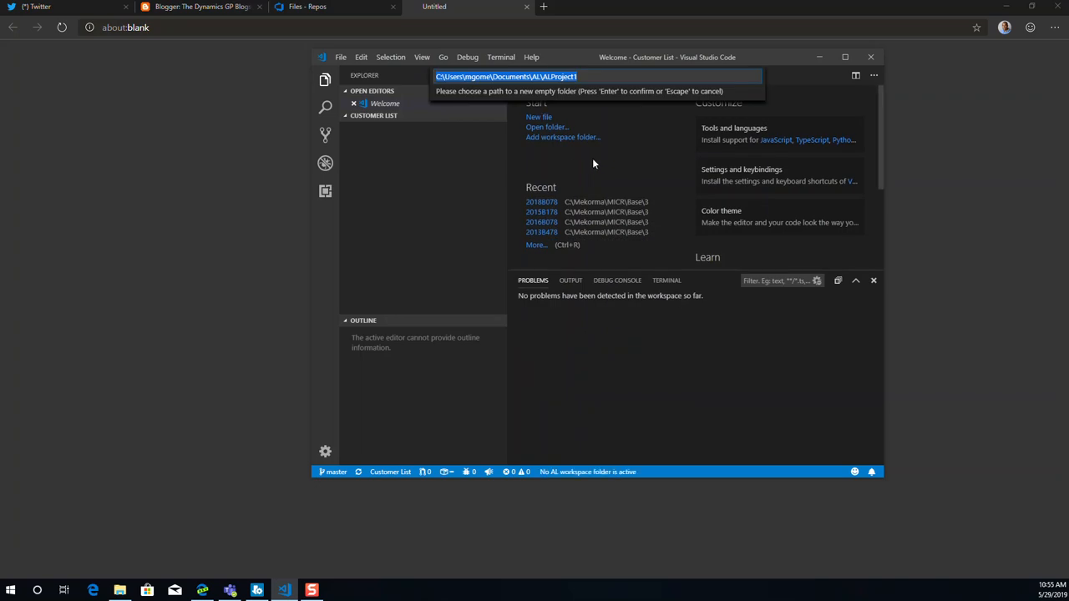
pyautogui.moveTo(216, 578)
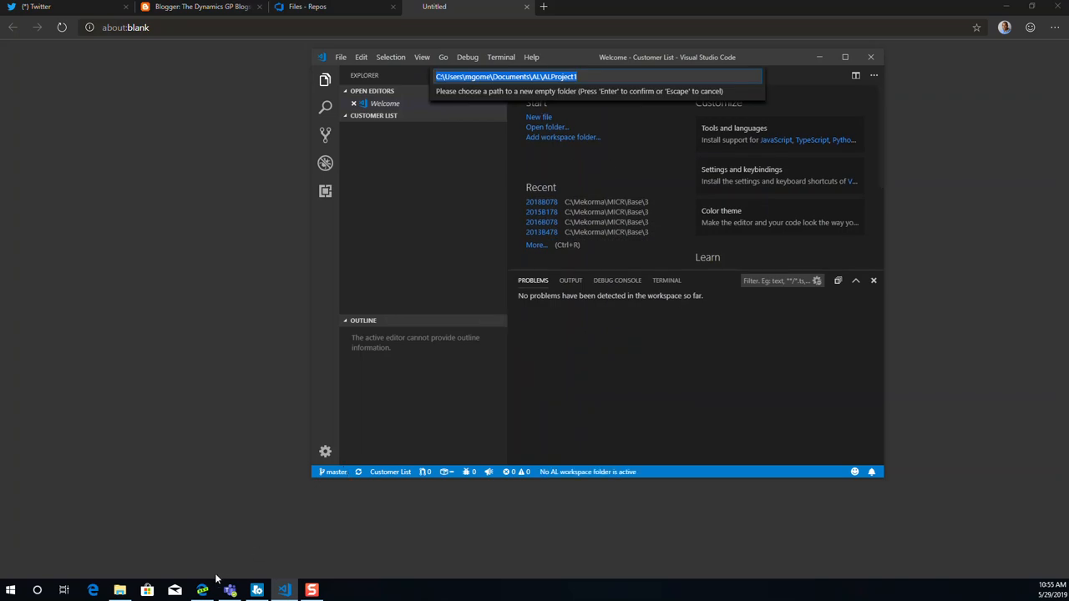
pyautogui.moveTo(594, 230)
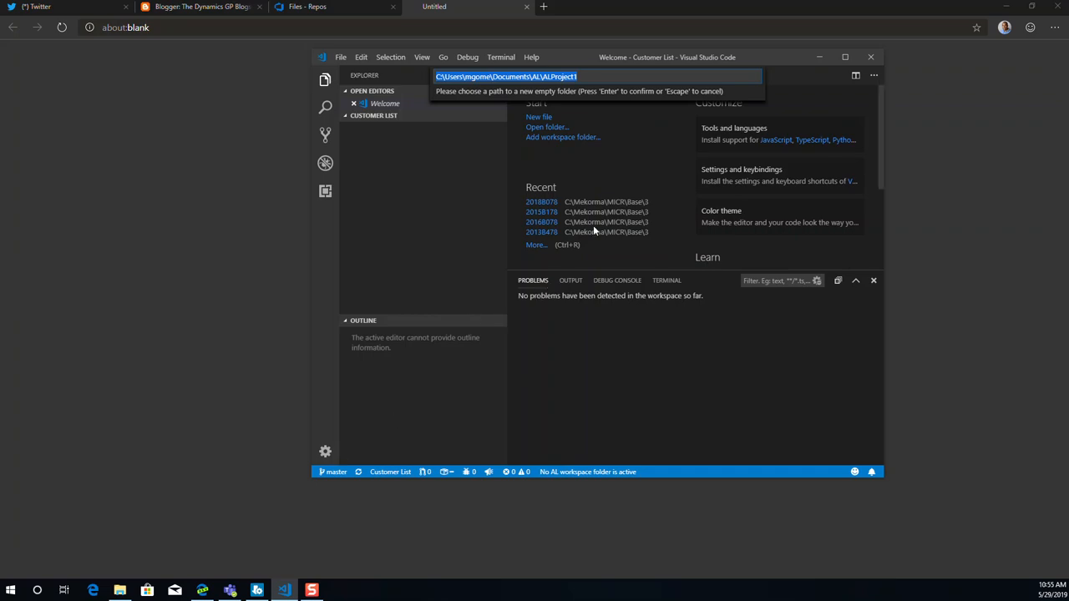
pyautogui.moveTo(611, 141)
pyautogui.write('C:\\Meko')
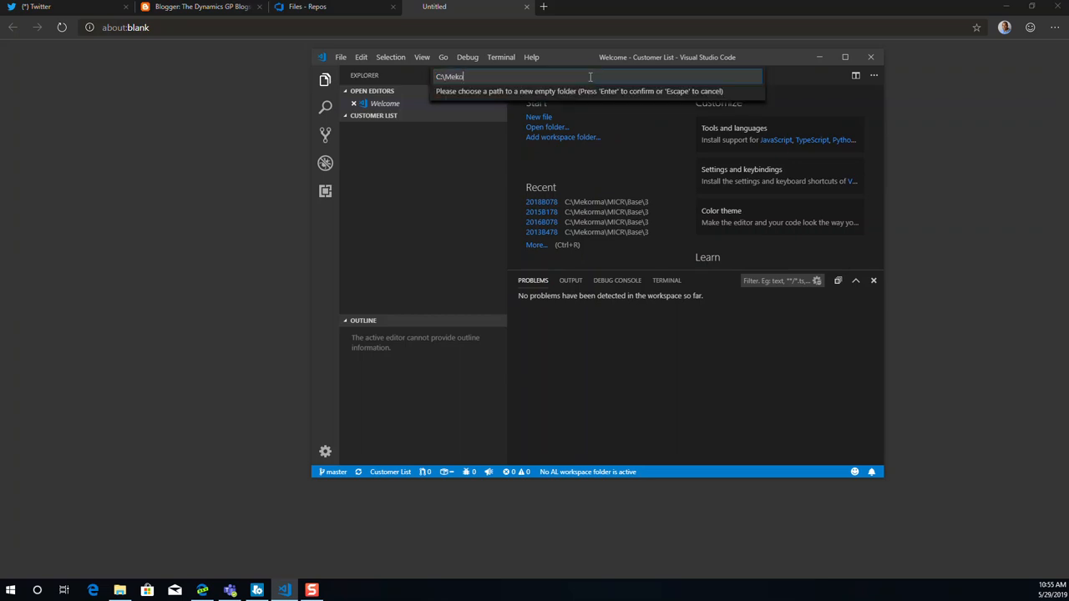
# Create the AL project at C:\Mekorma\Customer List\HelloWorld
pyautogui.write('rm')
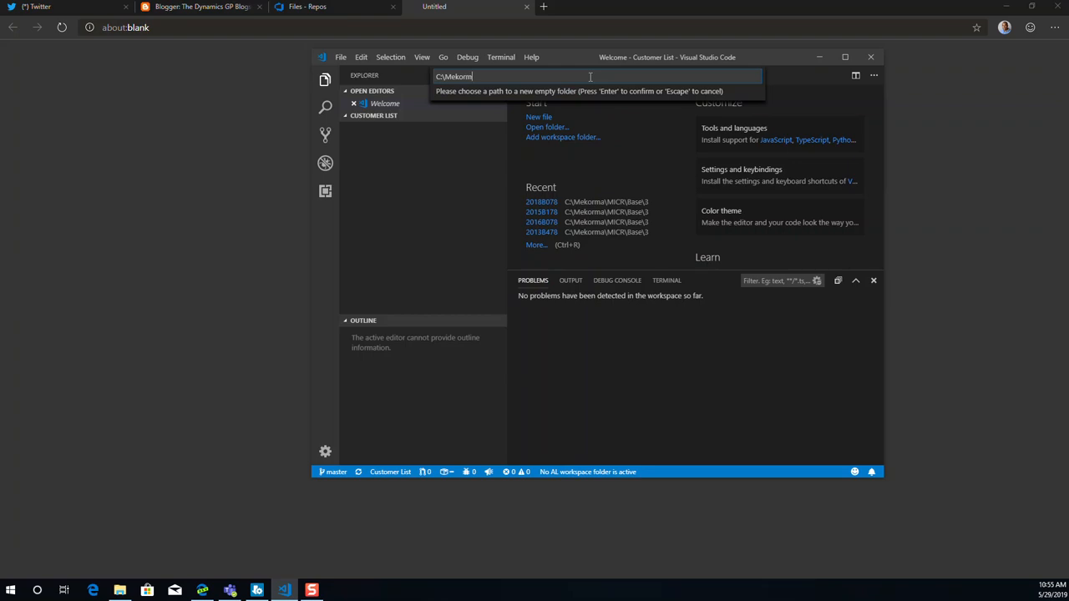
pyautogui.write('a\\C')
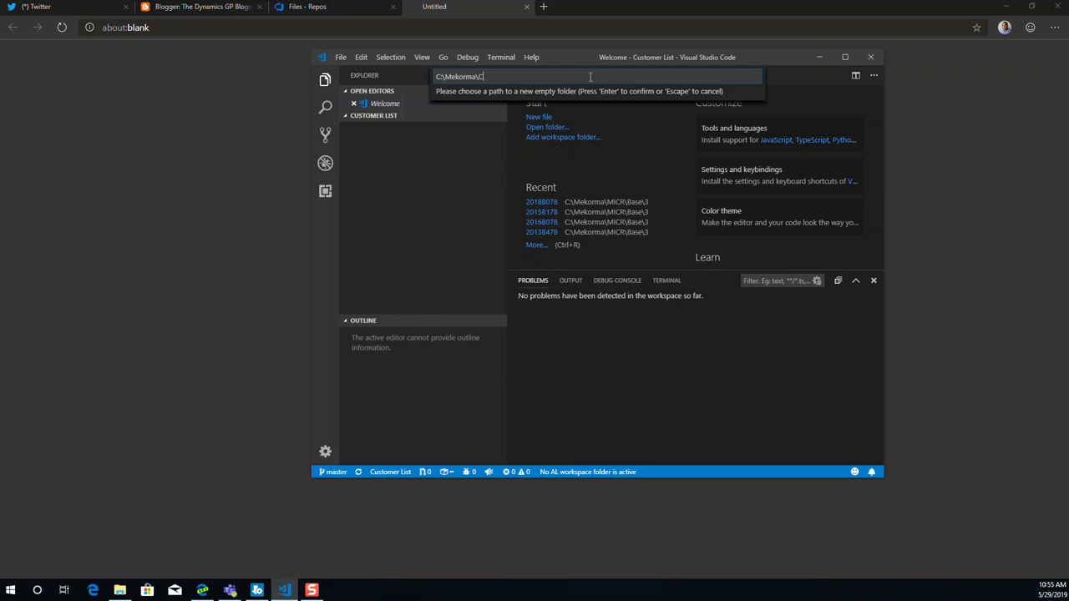
pyautogui.write('ustomer List')
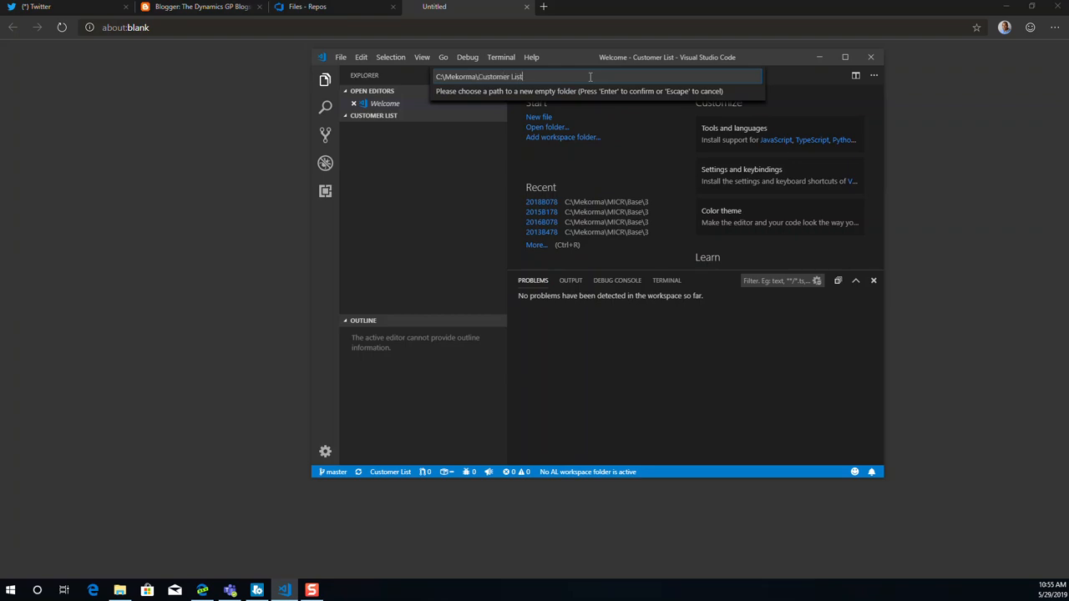
pyautogui.write('\\')
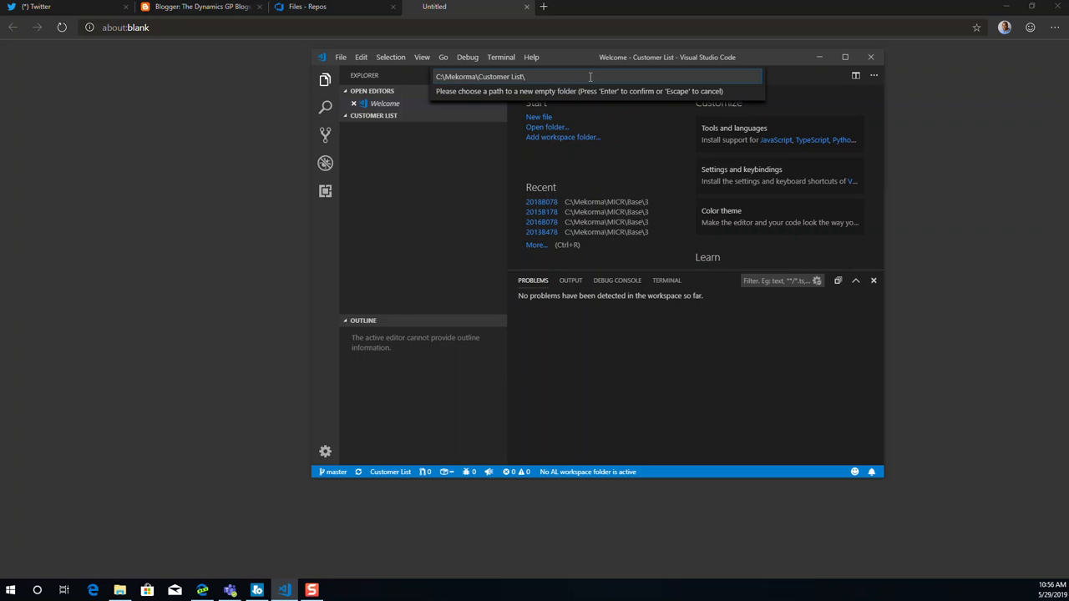
pyautogui.write('Hello')
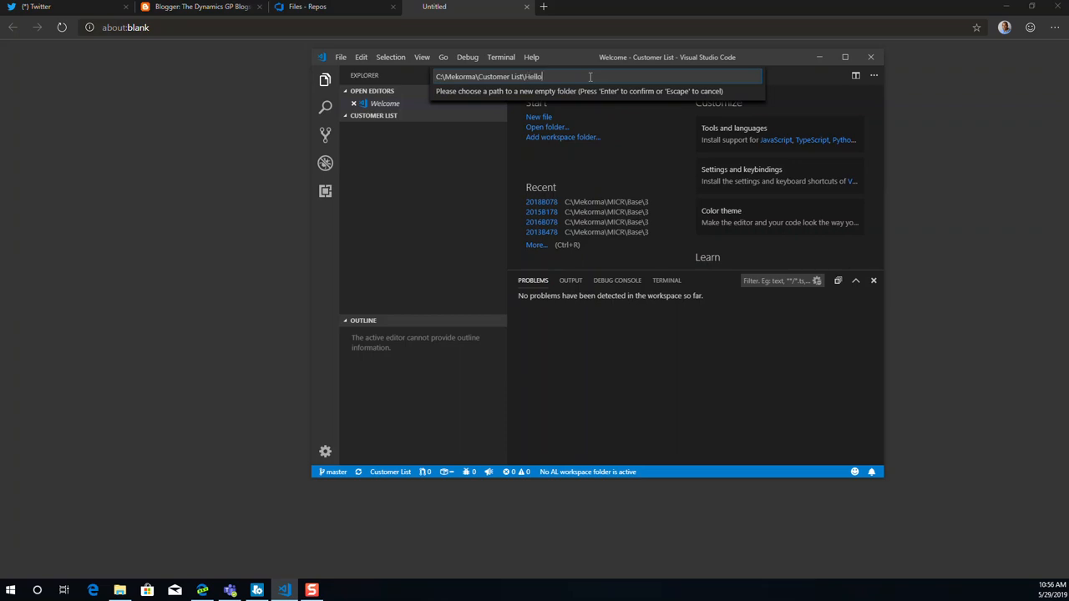
pyautogui.write('World')
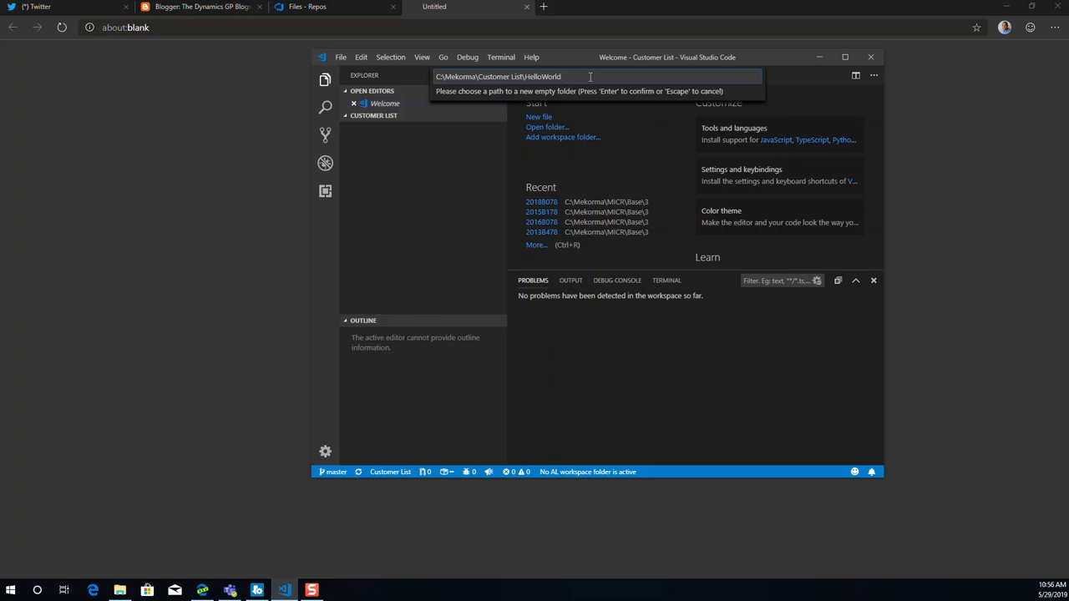
pyautogui.press('Enter')
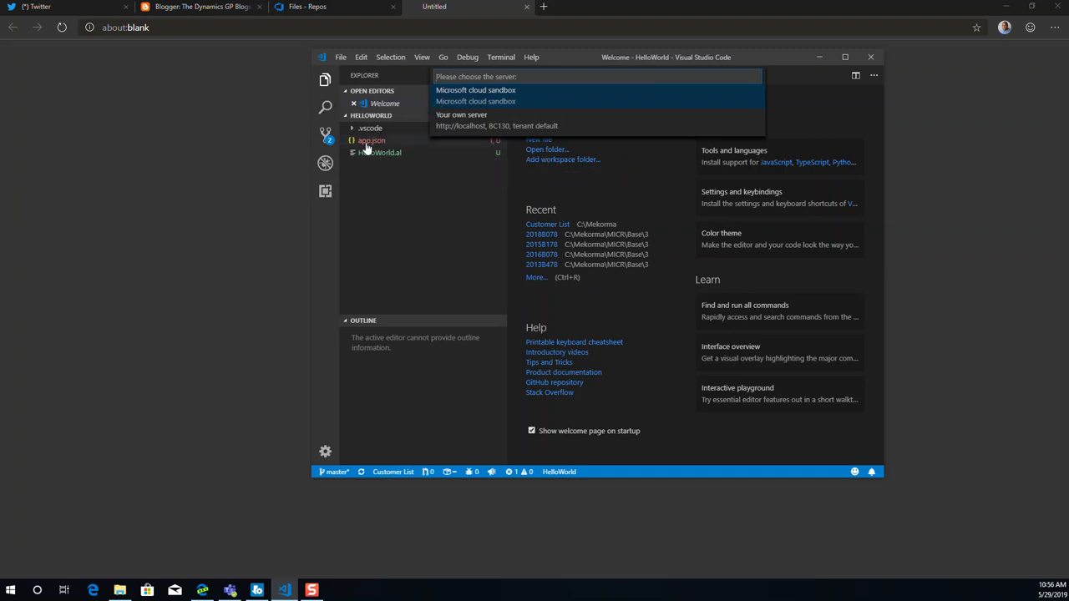
# Target your own local server and enter the username and password credentials
pyautogui.click(461, 114)
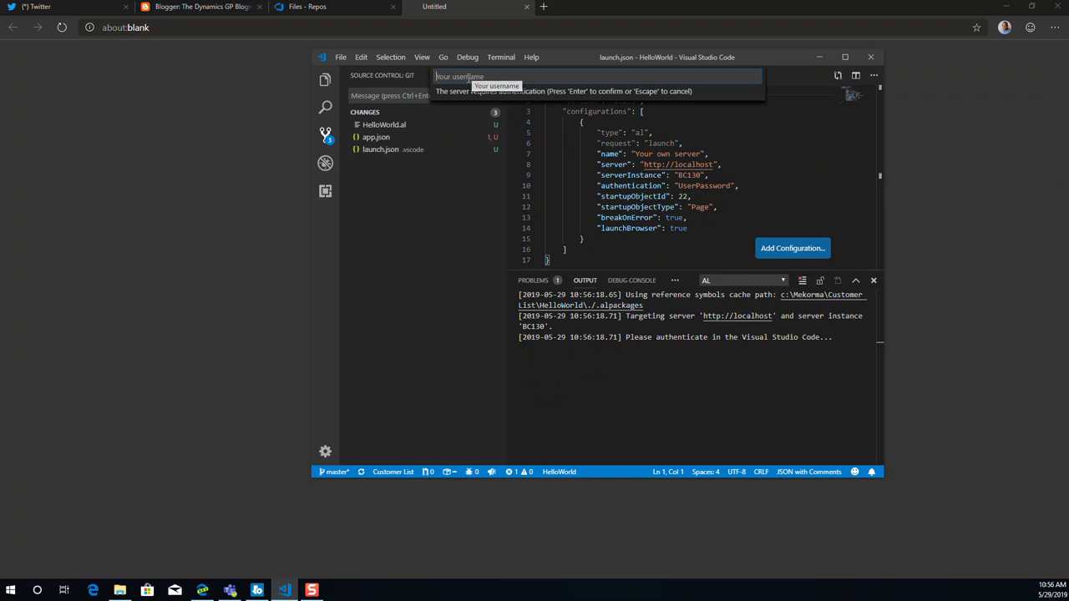
pyautogui.write('ma')
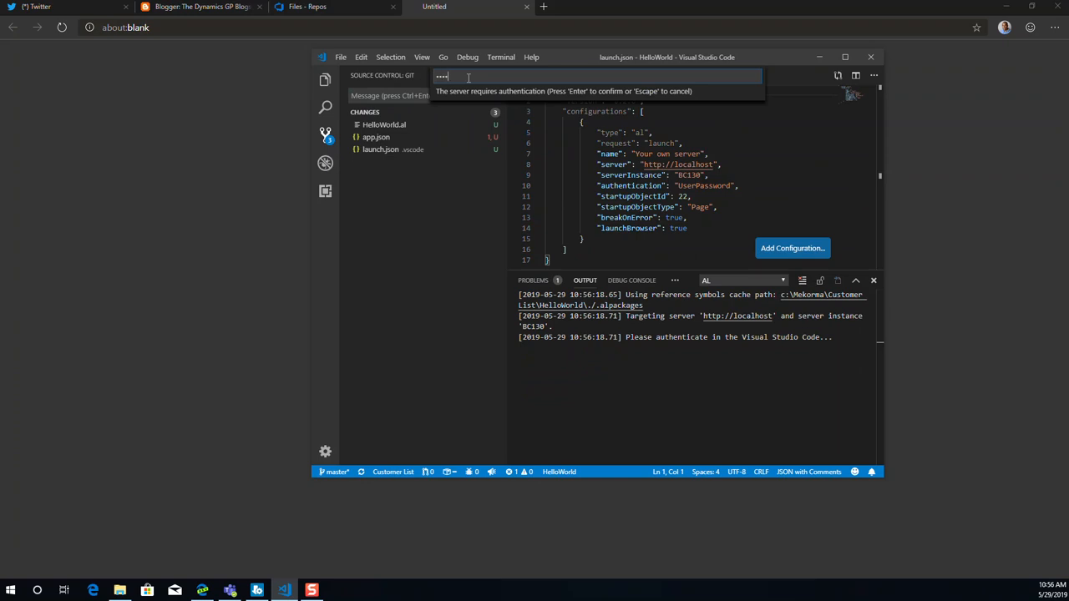
pyautogui.write('••••')
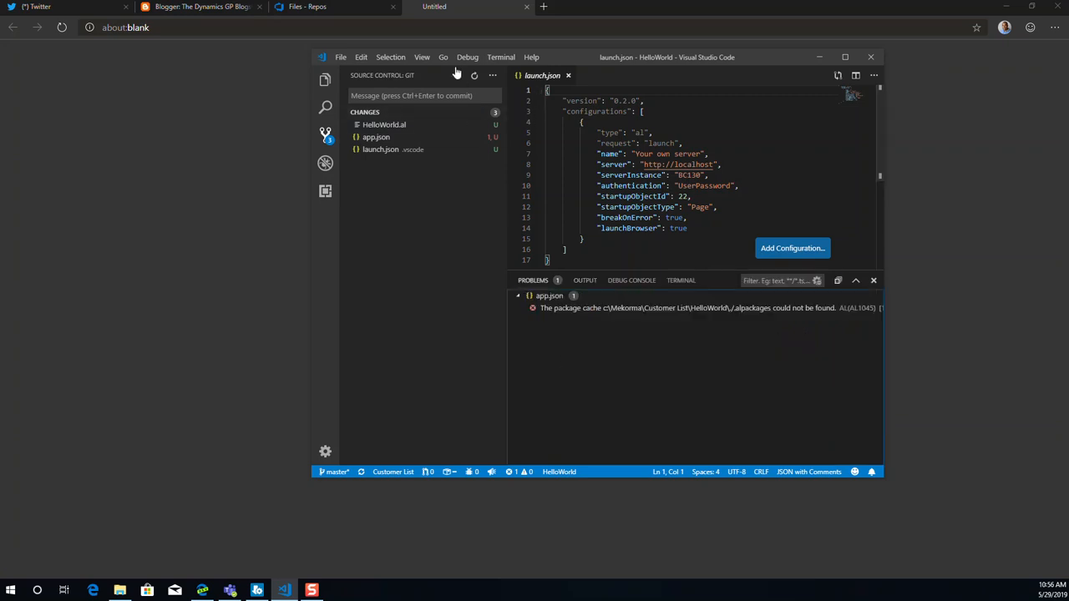
pyautogui.moveTo(456, 75)
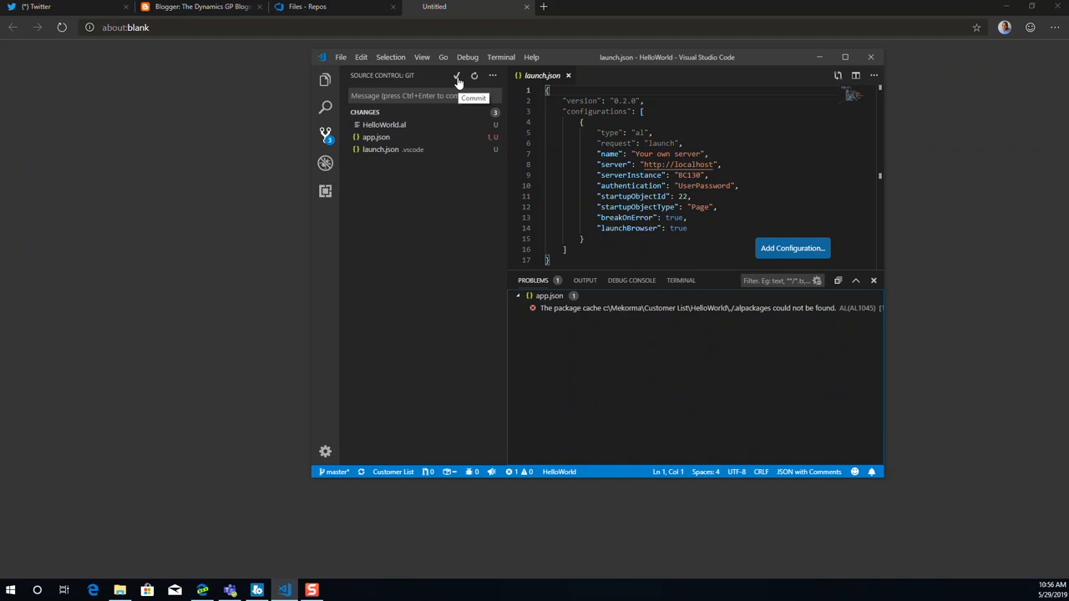
pyautogui.moveTo(457, 83)
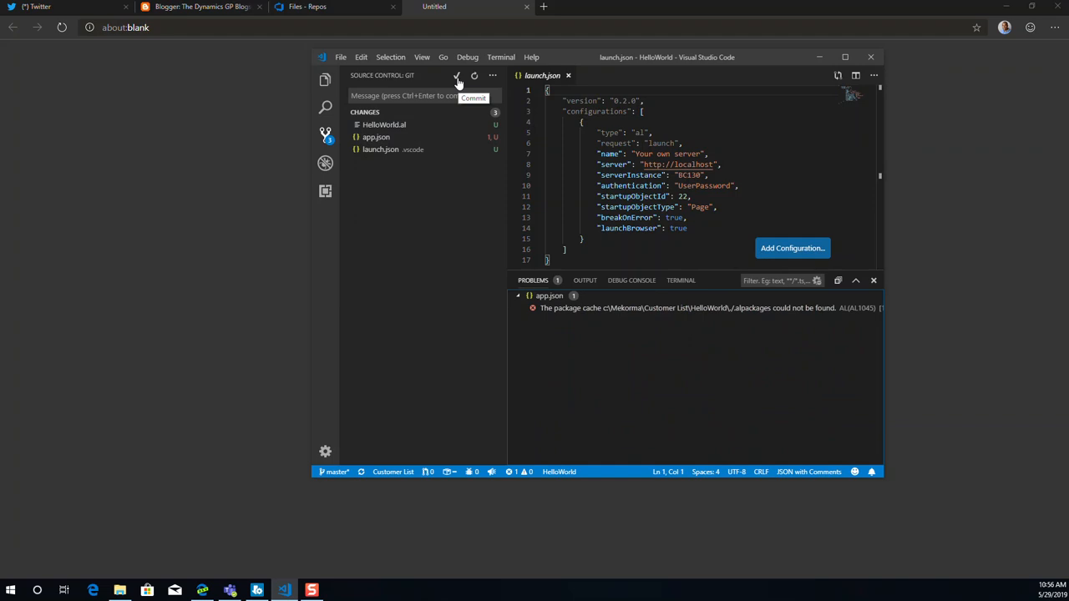
pyautogui.moveTo(421, 90)
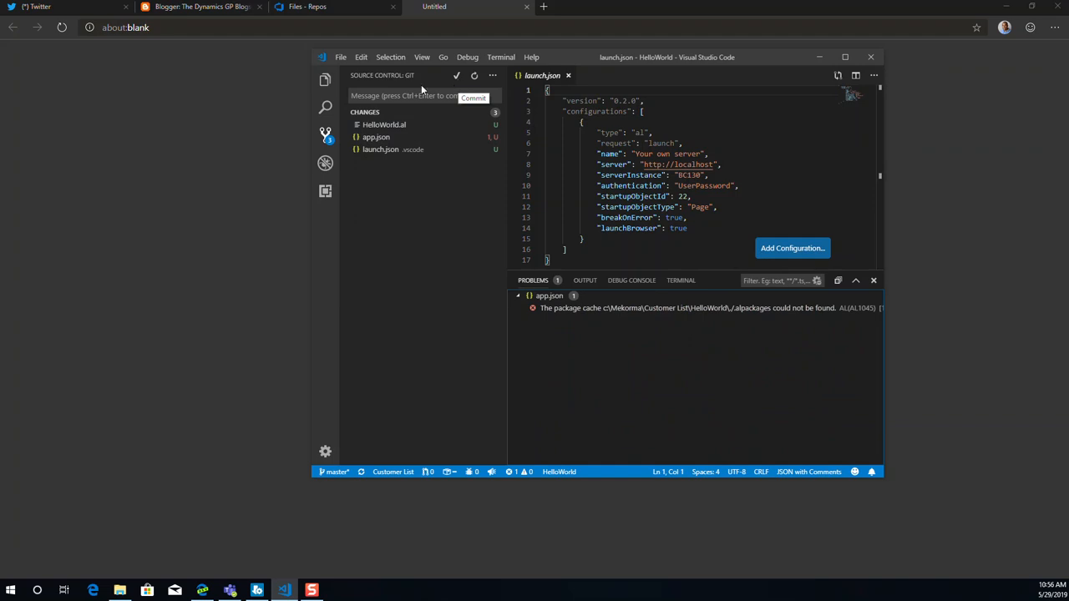